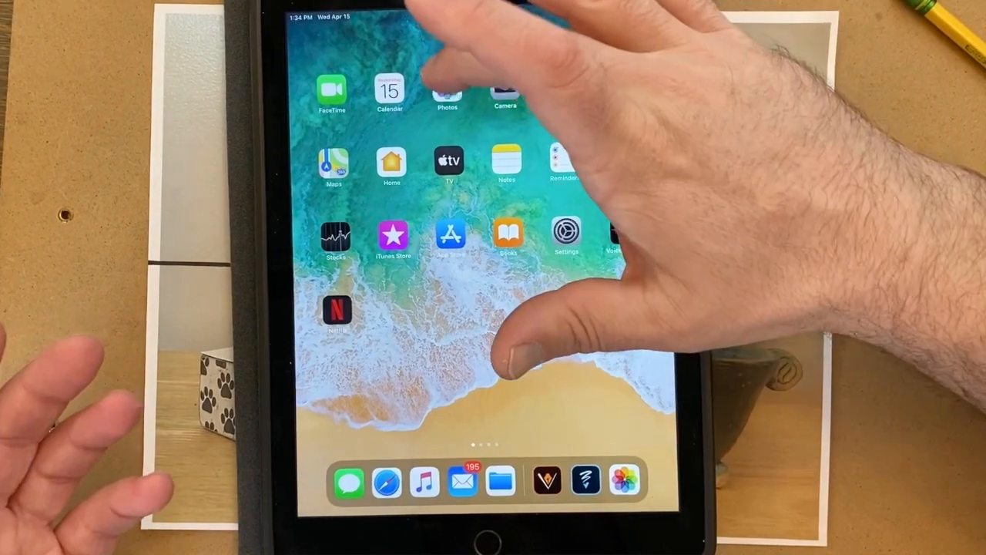
Open the figurine photo from the Photos library for editing.
{"action": "left_click", "coordinate": [446, 87]}
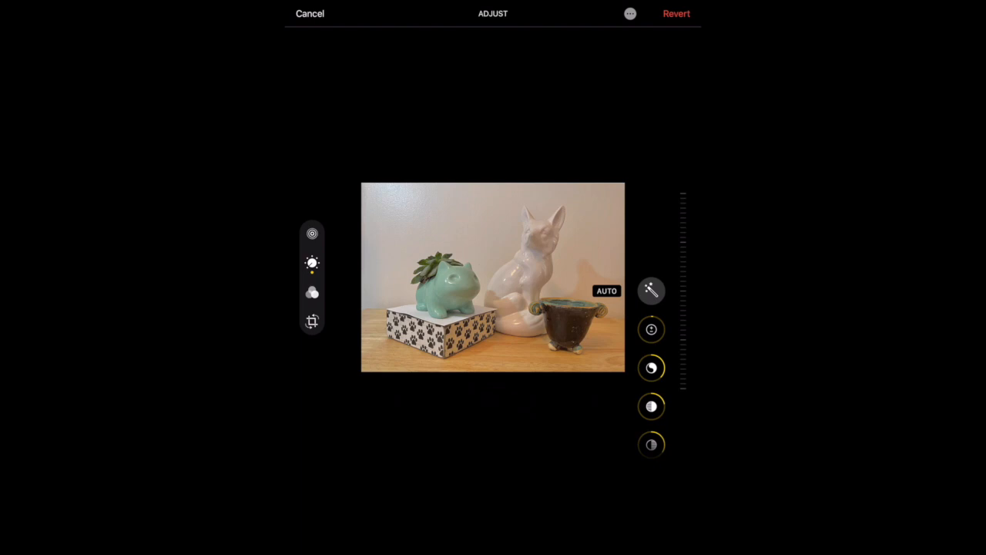
Open the figurine photo in the Markup editor via the ••• options menu.
{"action": "left_click", "coordinate": [629, 14]}
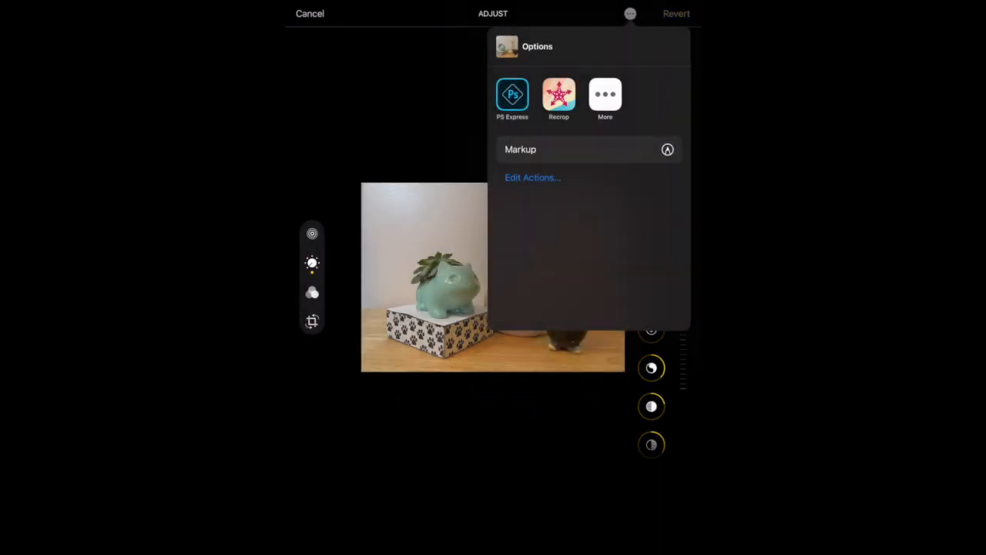
{"action": "left_click", "coordinate": [520, 149]}
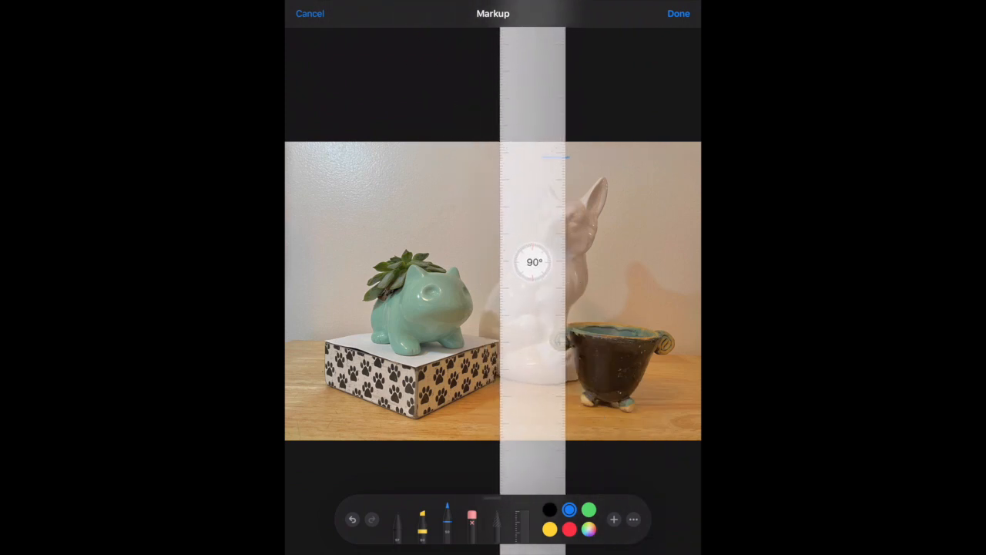
Draw blue pen lines along the ruler across the figurine photo and apply the markup.
{"action": "left_click", "coordinate": [441, 522]}
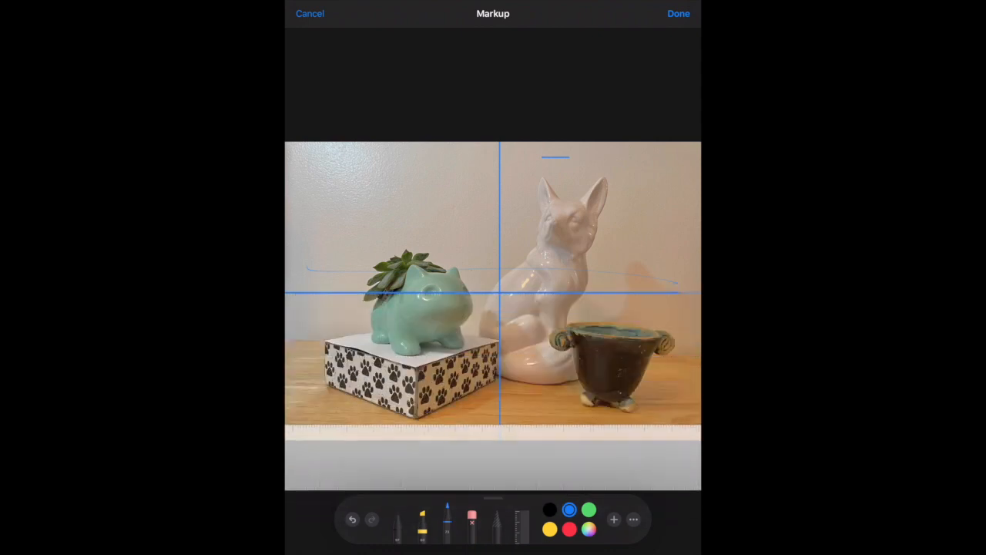
{"action": "left_click", "coordinate": [545, 529]}
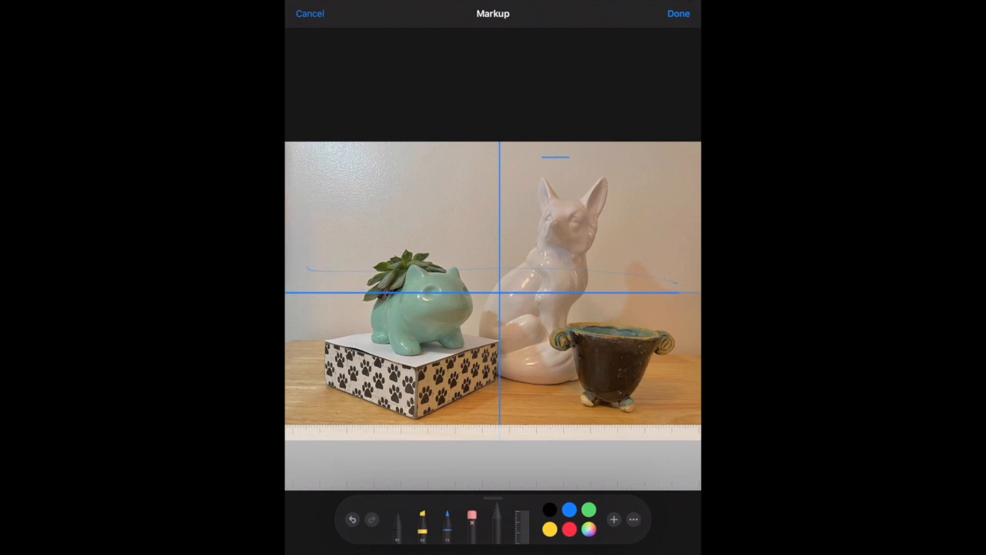
{"action": "left_click_drag", "start_coordinate": [309, 278], "coordinate": [678, 277]}
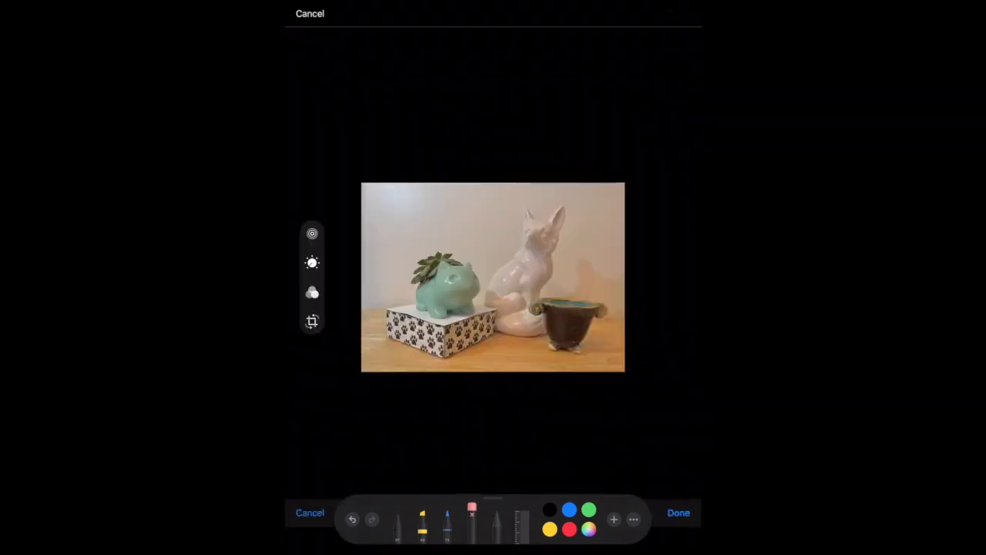
{"action": "left_click", "coordinate": [310, 263]}
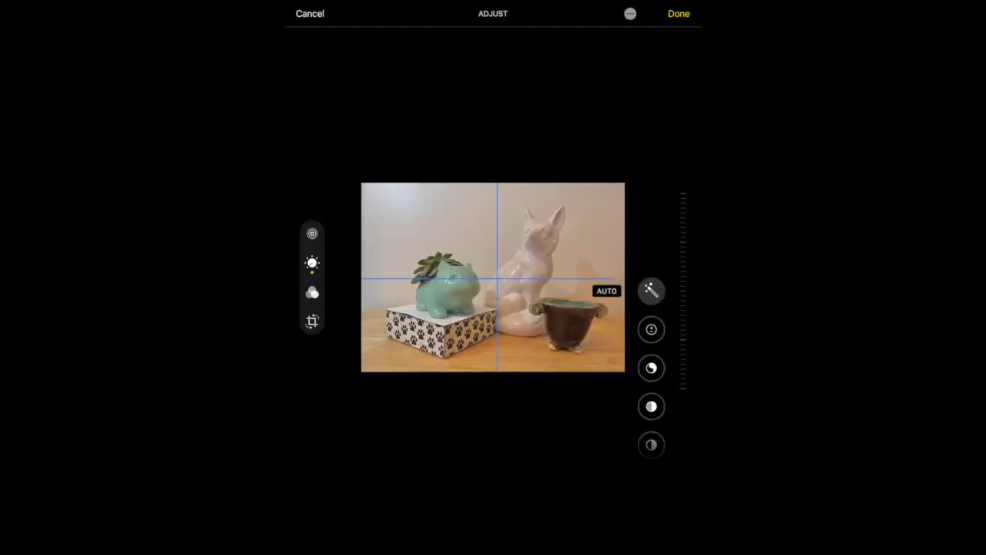